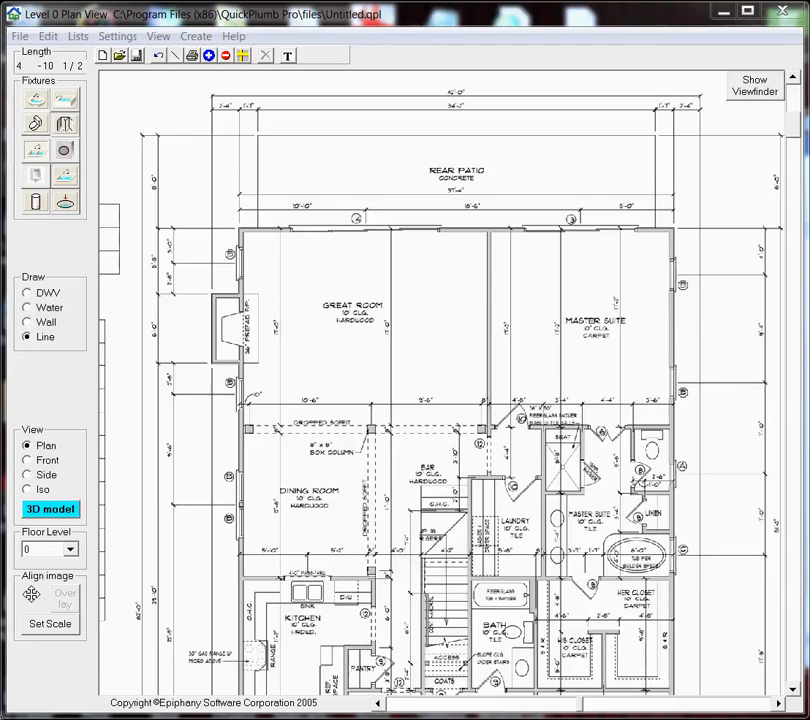
mouse_move(728, 412)
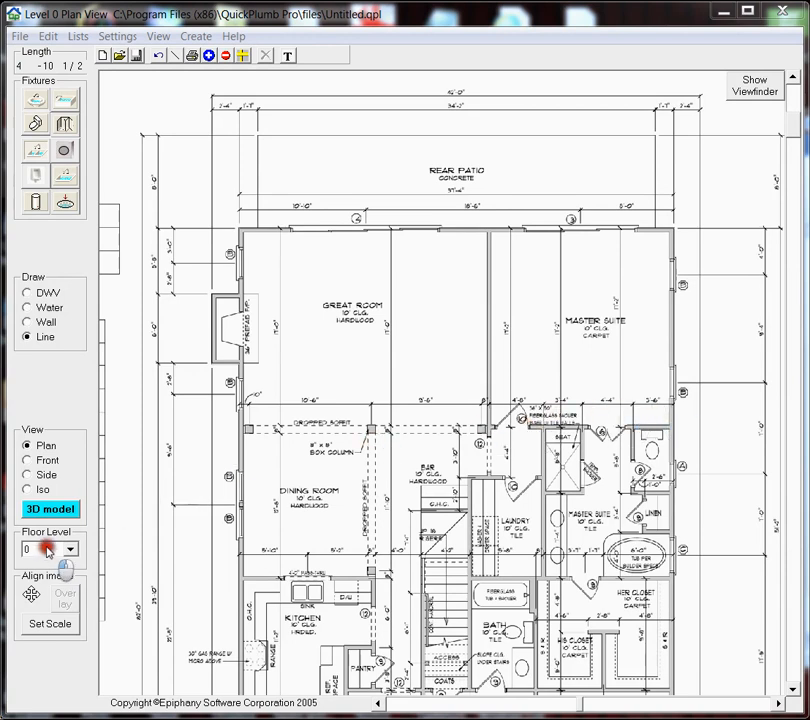
Switch the working floor level to Level 1 to show its plan image with the corner reference lines
left_click(70, 548)
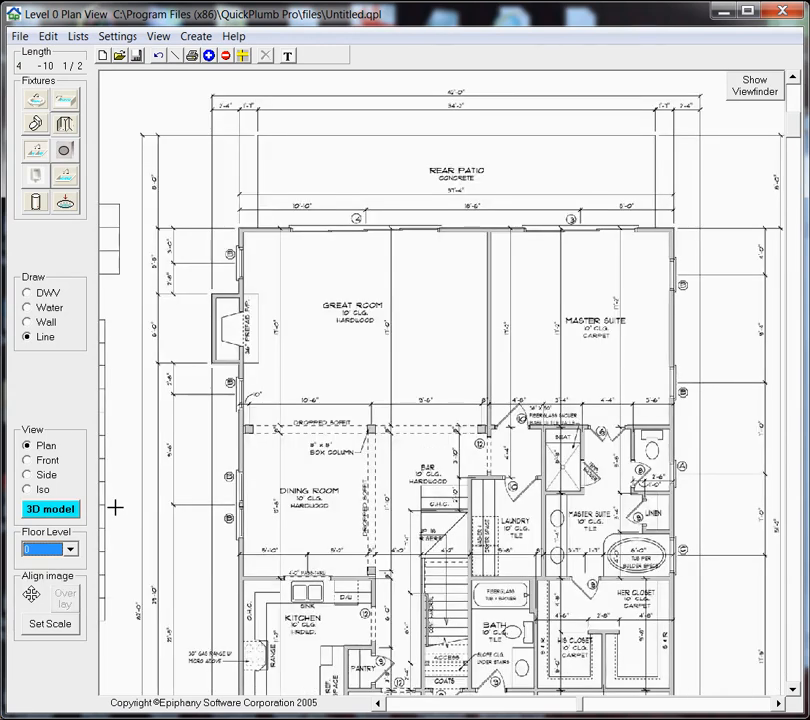
mouse_move(160, 442)
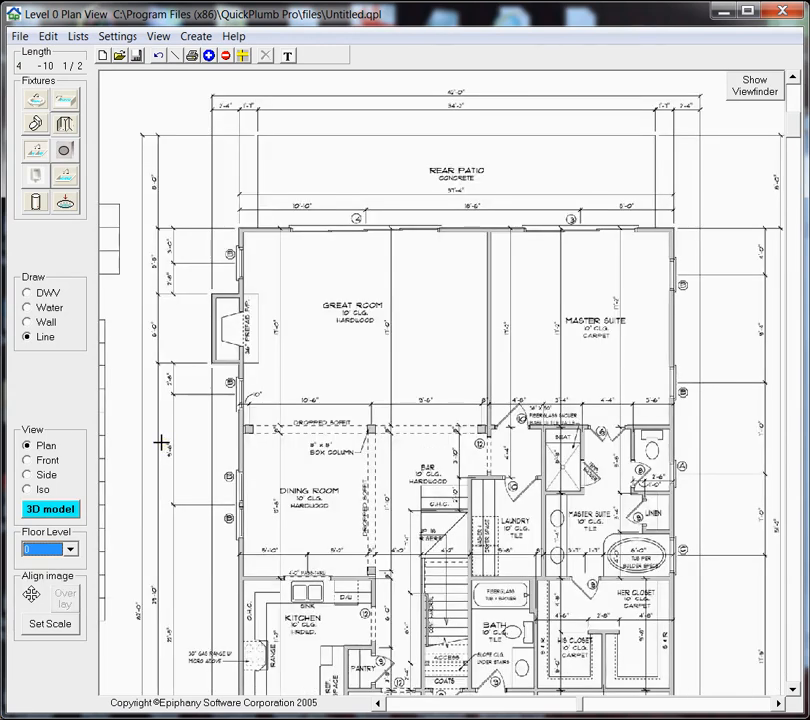
mouse_move(44, 336)
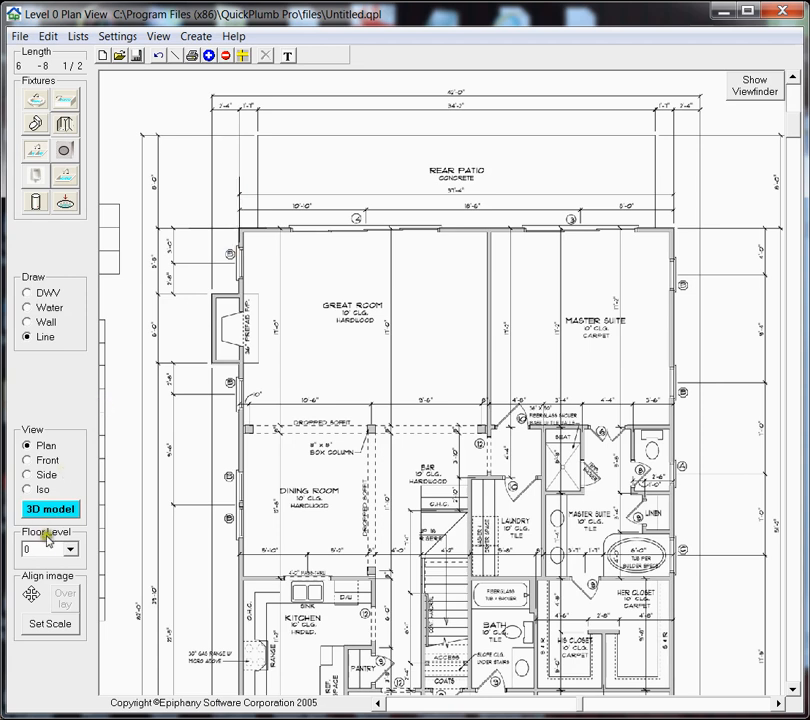
left_click(70, 550)
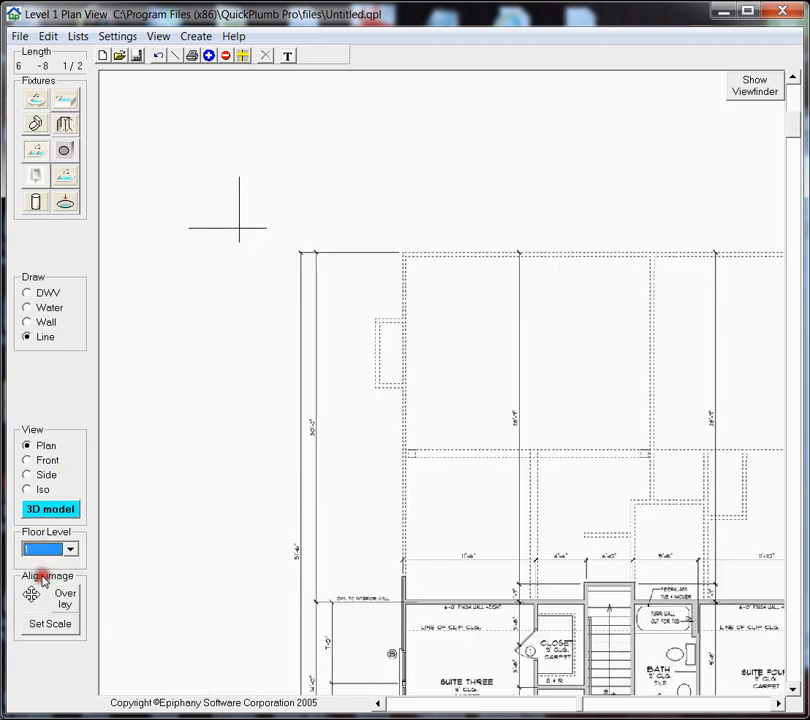
mouse_move(268, 464)
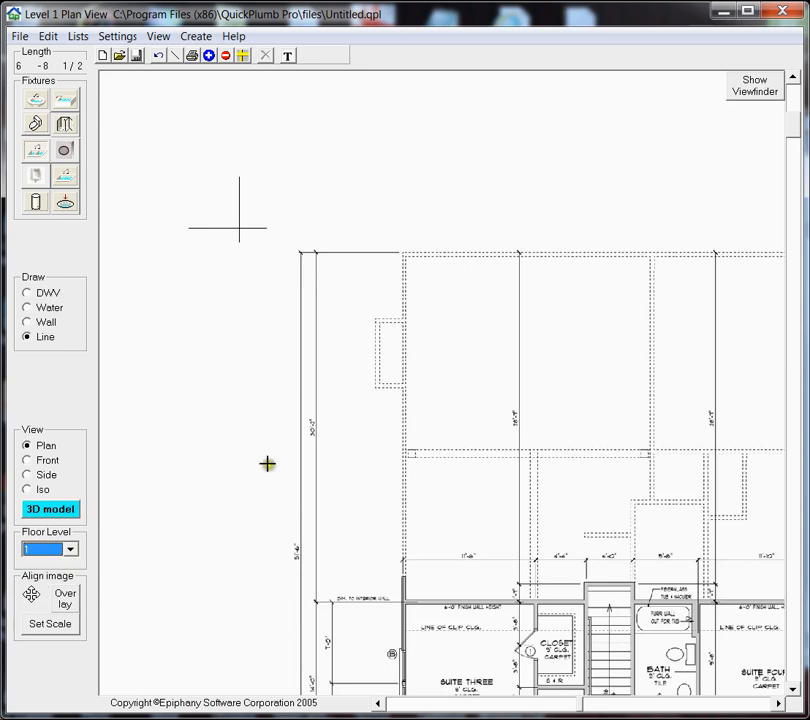
mouse_move(612, 410)
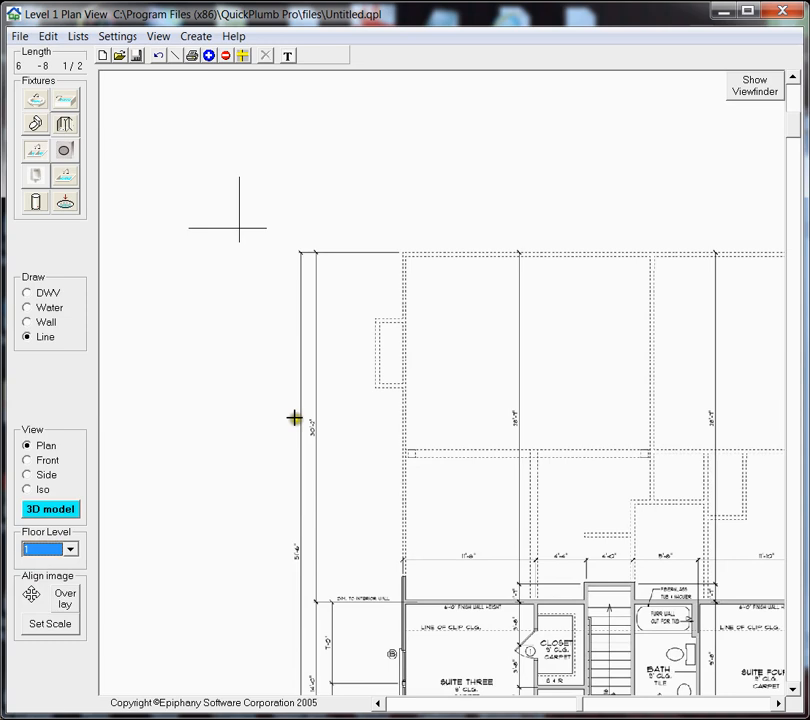
mouse_move(48, 584)
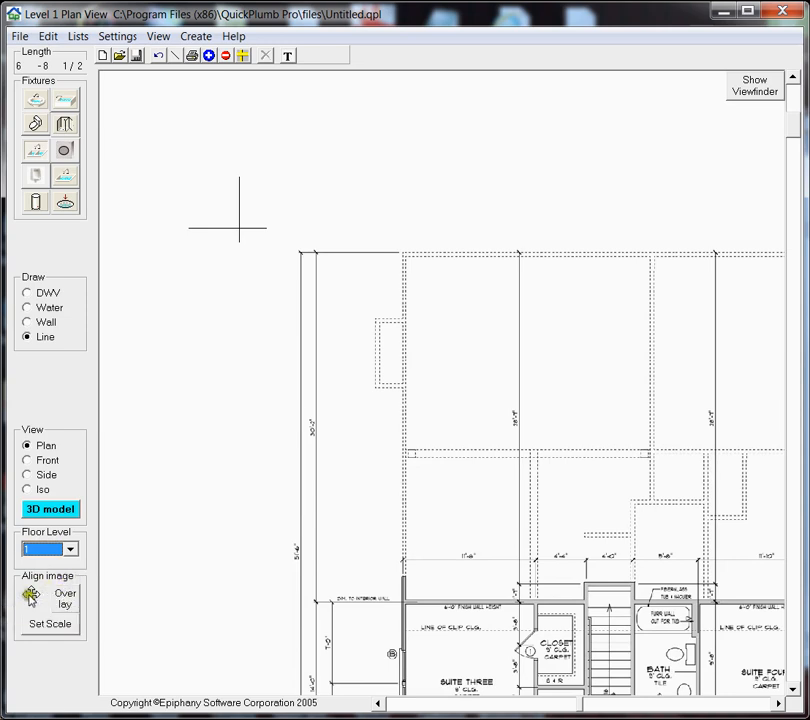
mouse_move(32, 596)
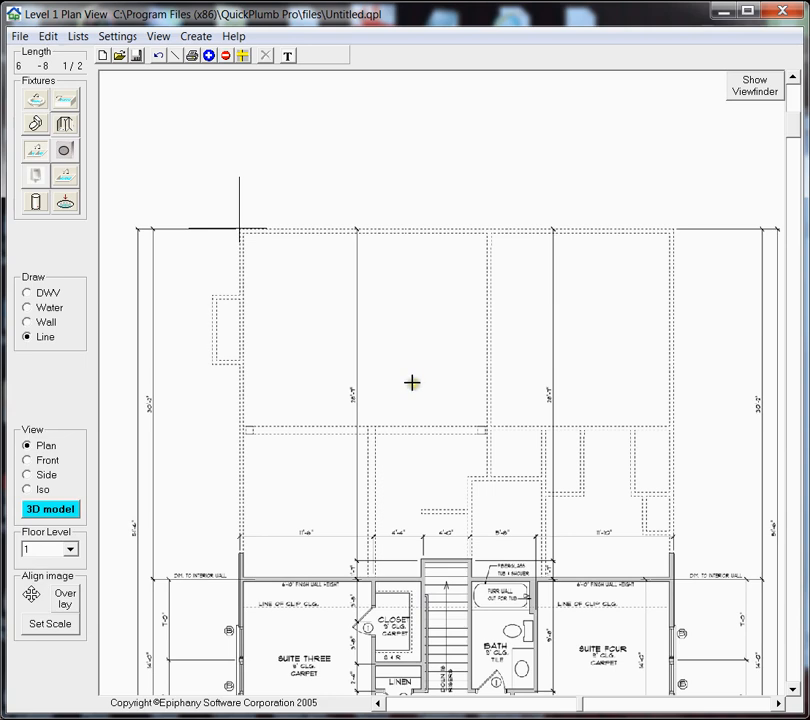
mouse_move(304, 472)
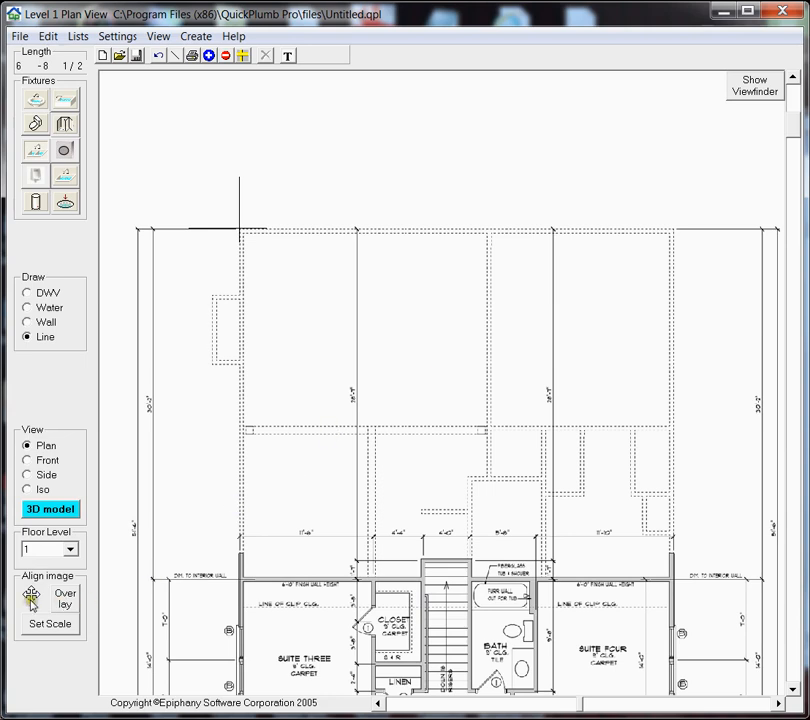
mouse_move(32, 596)
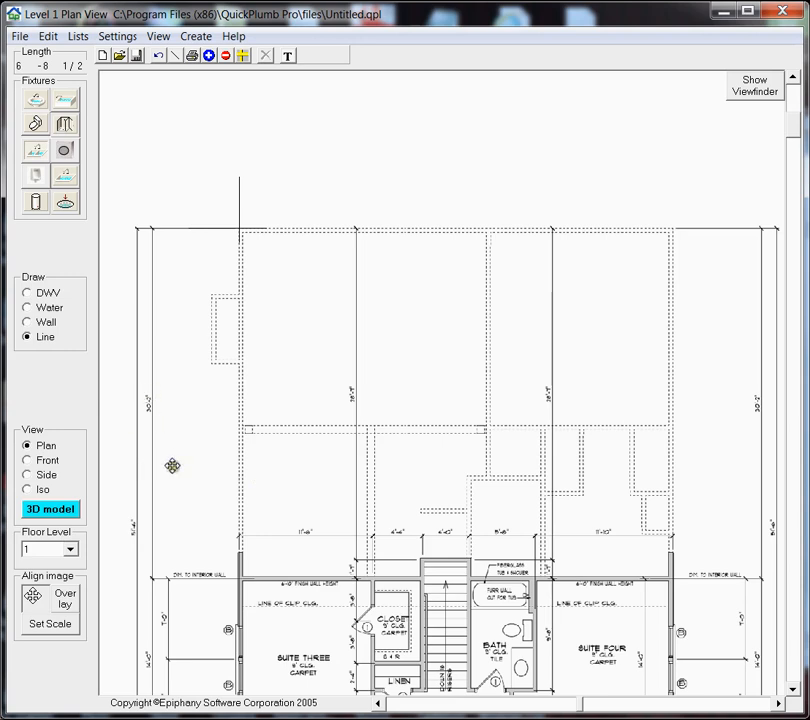
mouse_move(292, 364)
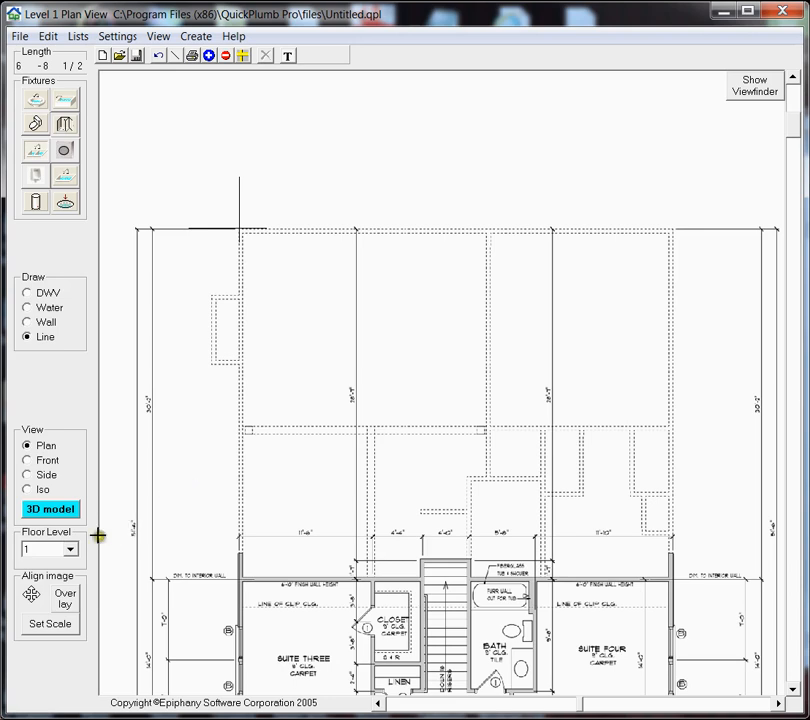
mouse_move(32, 596)
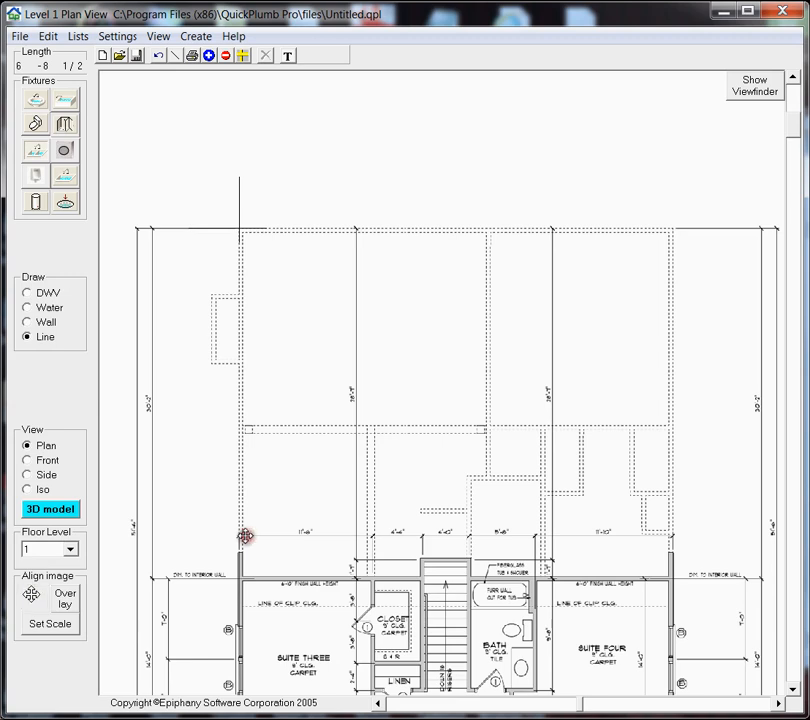
mouse_move(38, 548)
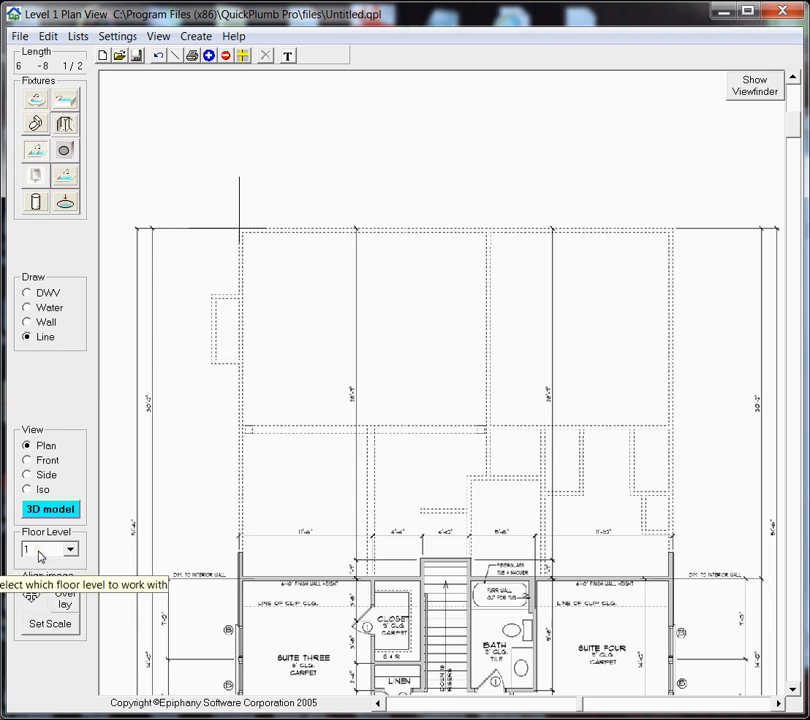
left_click(70, 548)
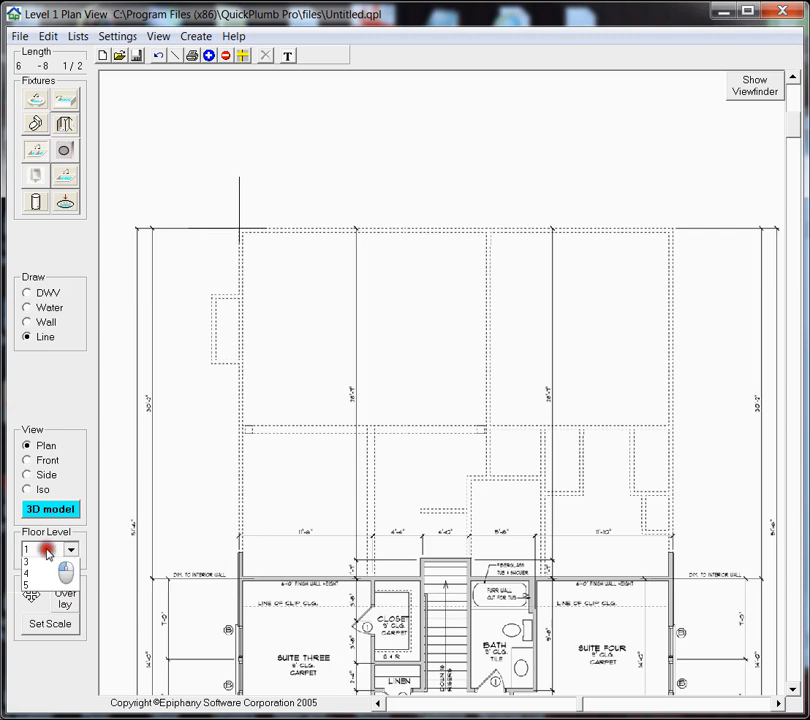
left_click(48, 548)
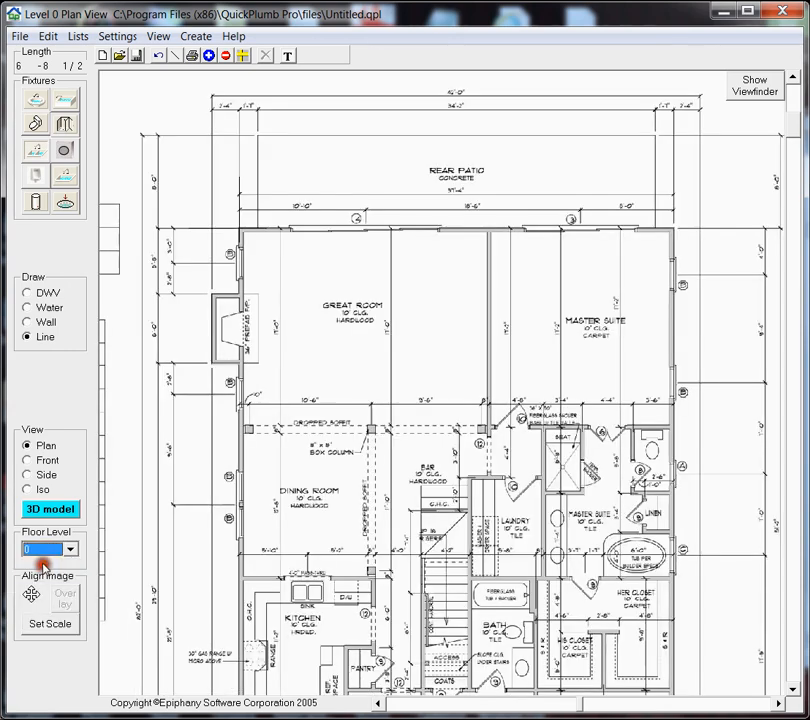
left_click(70, 548)
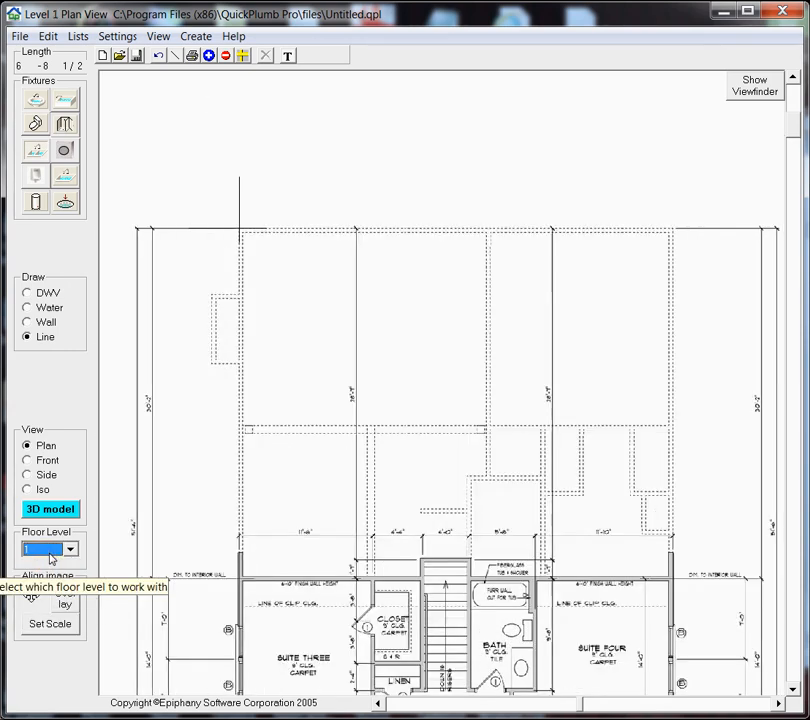
left_click(68, 548)
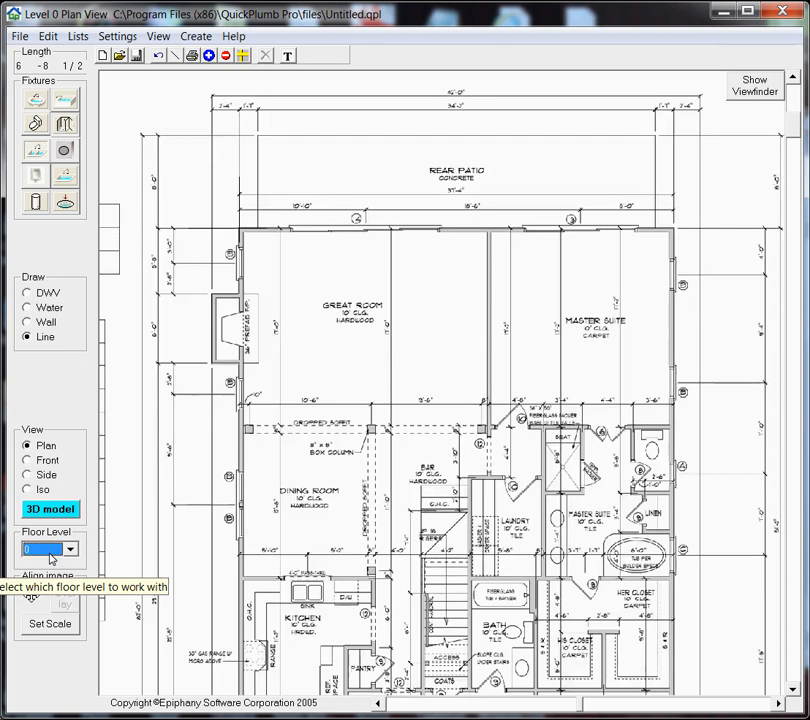
left_click(68, 548)
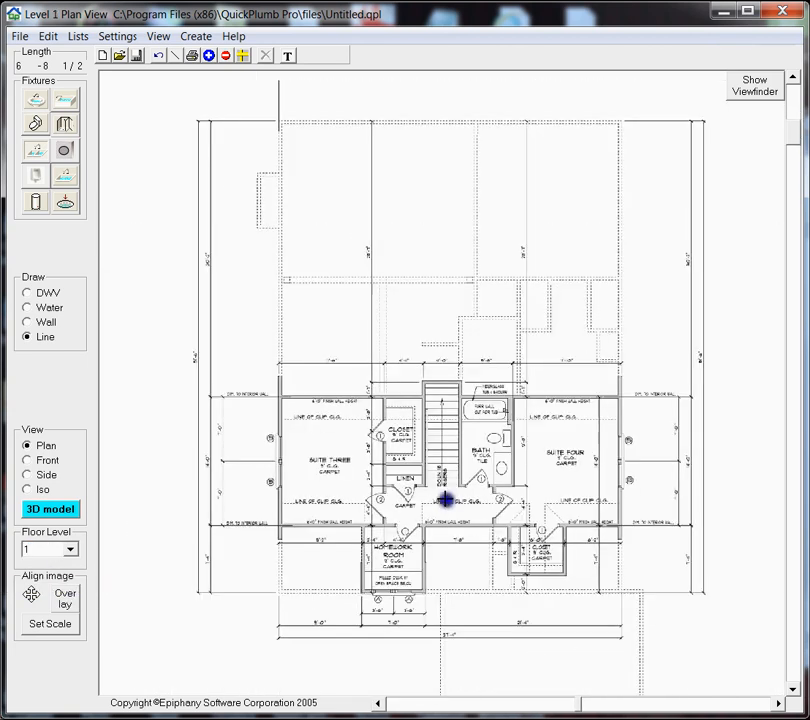